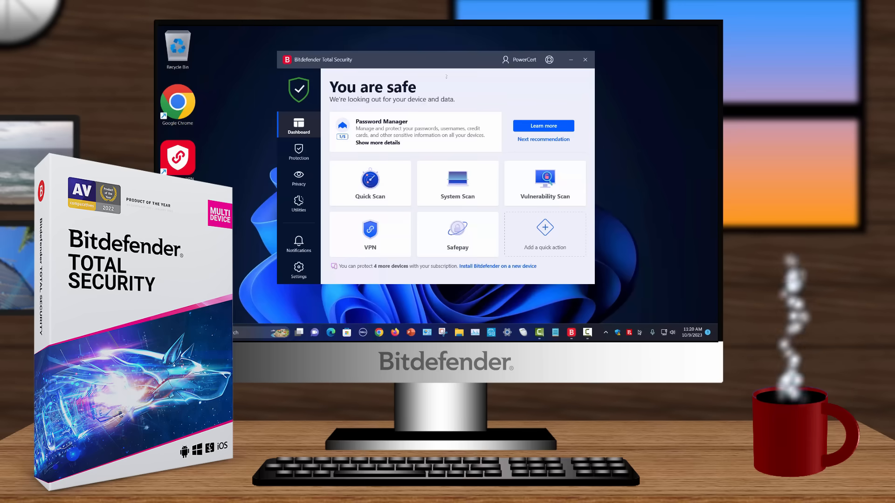
Step: View the Protection Features overview with Antivirus scan options, then move to Video & Audio Protection
{"action": "left_click", "coordinate": [298, 153]}
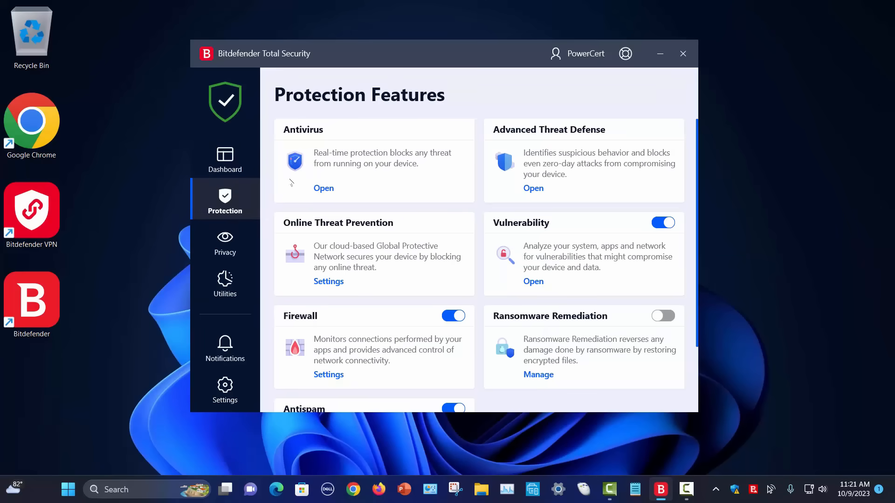
{"action": "left_click", "coordinate": [323, 188]}
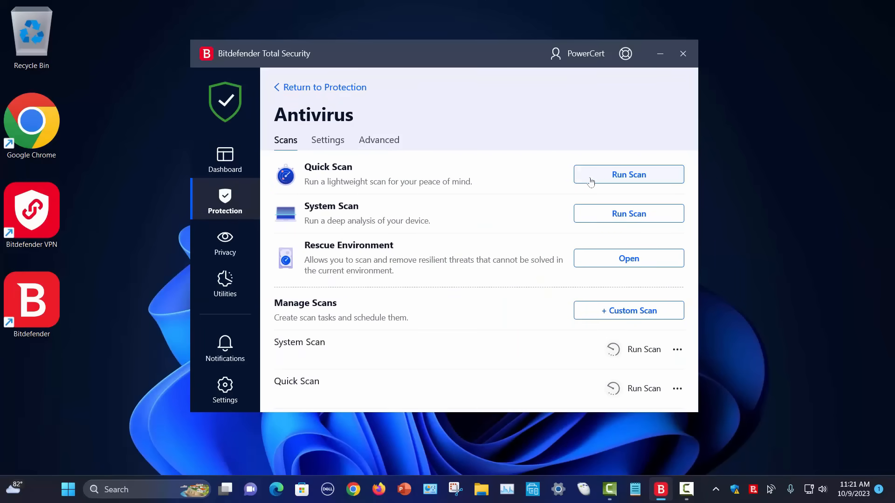
{"action": "left_click", "coordinate": [628, 174]}
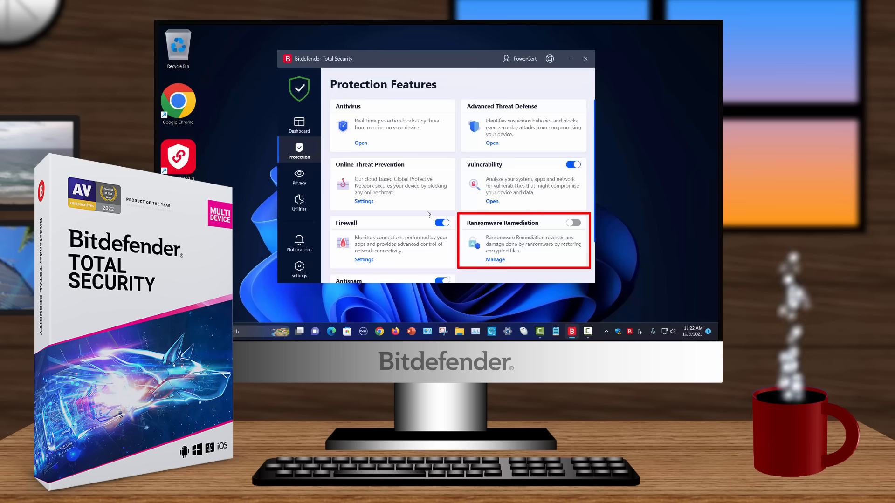
{"action": "left_click", "coordinate": [495, 259]}
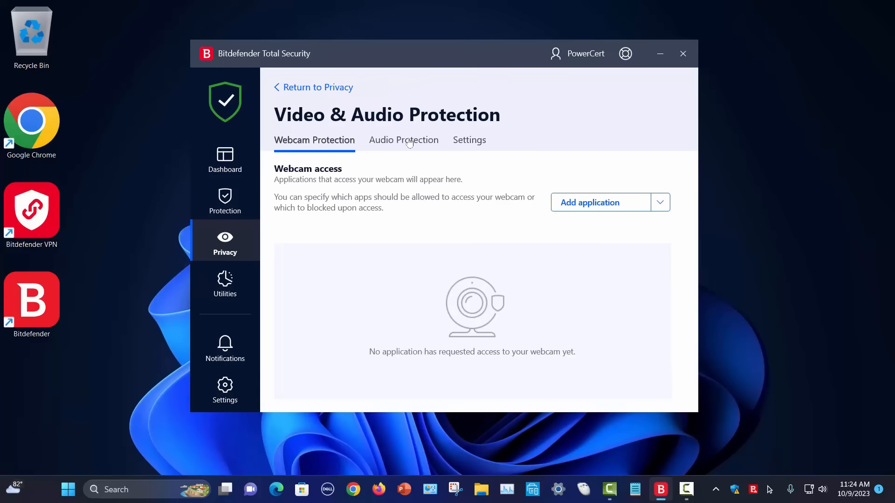
Step: View the microphone monitor list, launch and connect the VPN, then show the Utilities page
{"action": "left_click", "coordinate": [403, 140]}
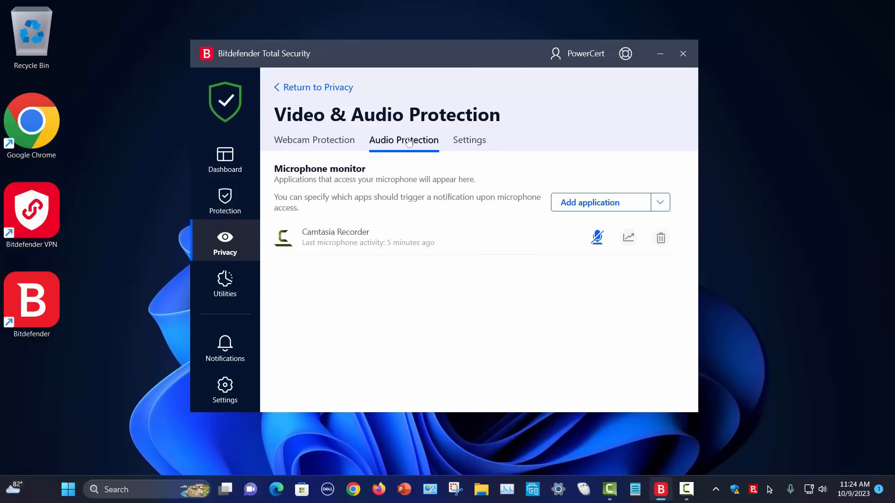
{"action": "mouse_move", "coordinate": [477, 146]}
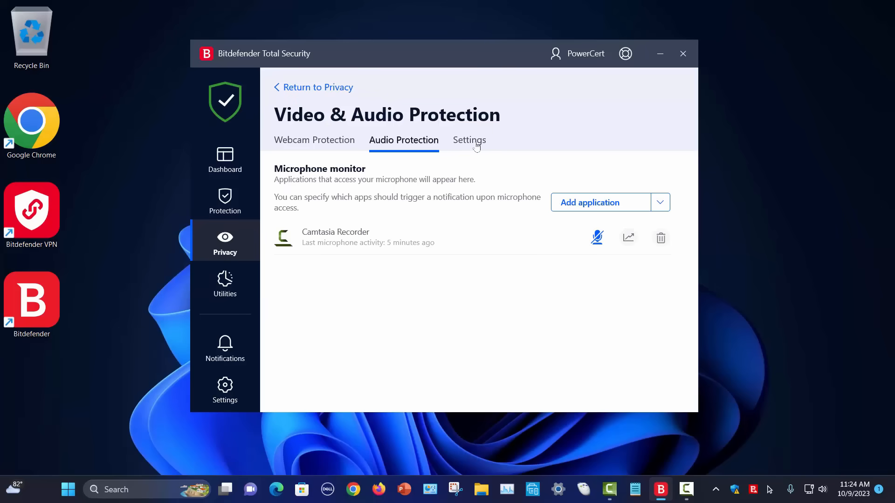
{"action": "left_click", "coordinate": [468, 139]}
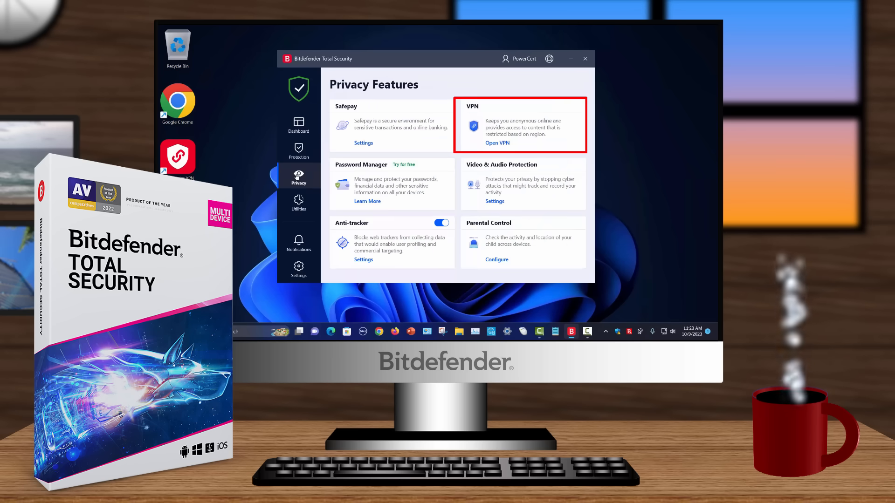
{"action": "left_click", "coordinate": [497, 144]}
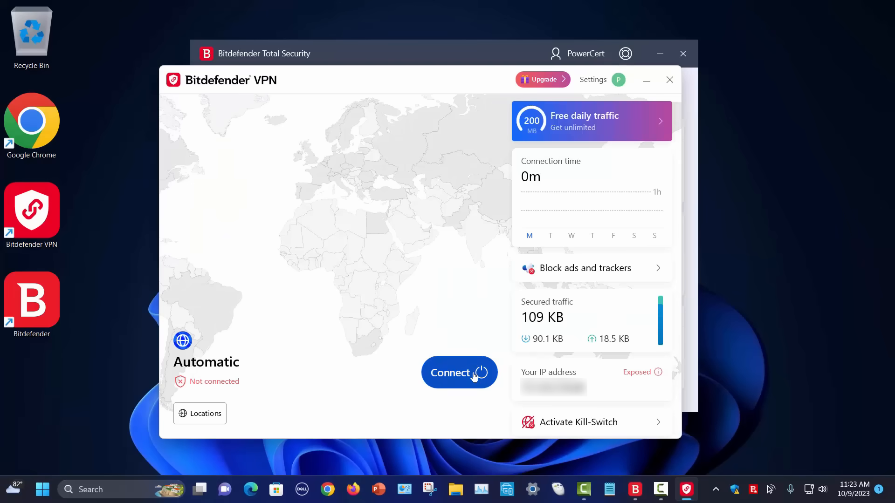
{"action": "left_click", "coordinate": [459, 373]}
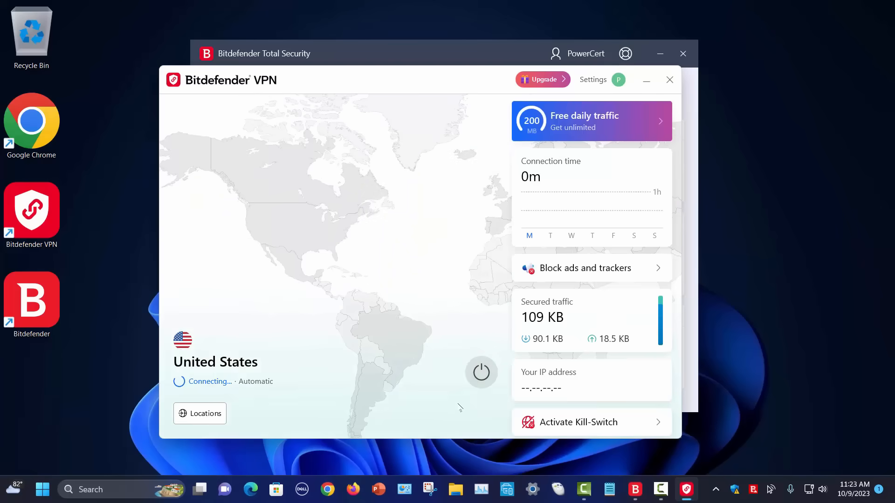
{"action": "left_click", "coordinate": [481, 373]}
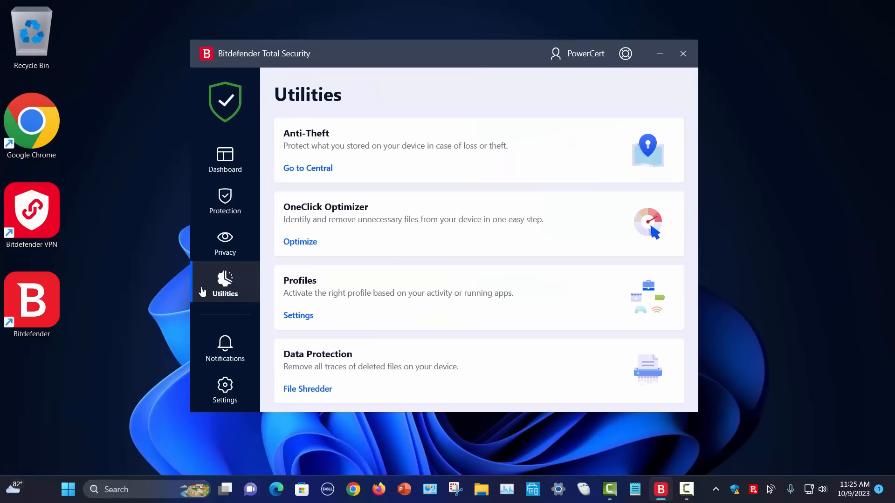
Step: In Profiles settings, toggle the Game Profile among the Work, Movie and Game profiles
{"action": "left_click", "coordinate": [298, 315]}
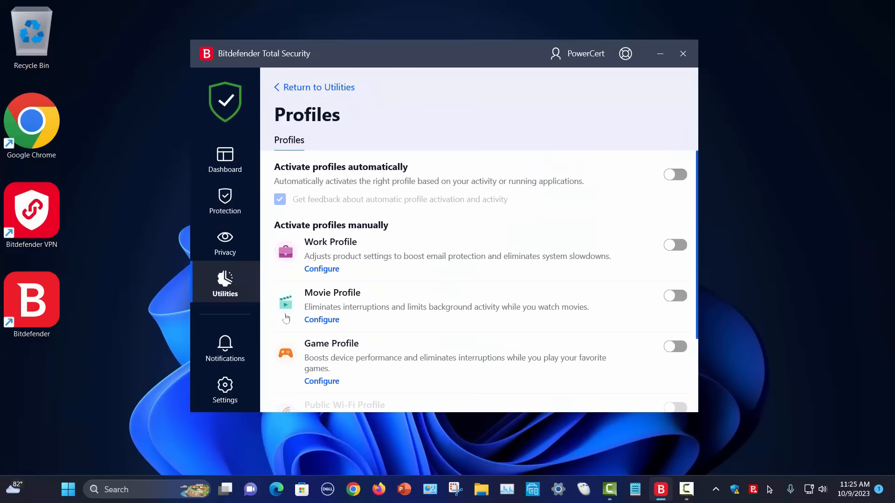
{"action": "mouse_move", "coordinate": [302, 317]}
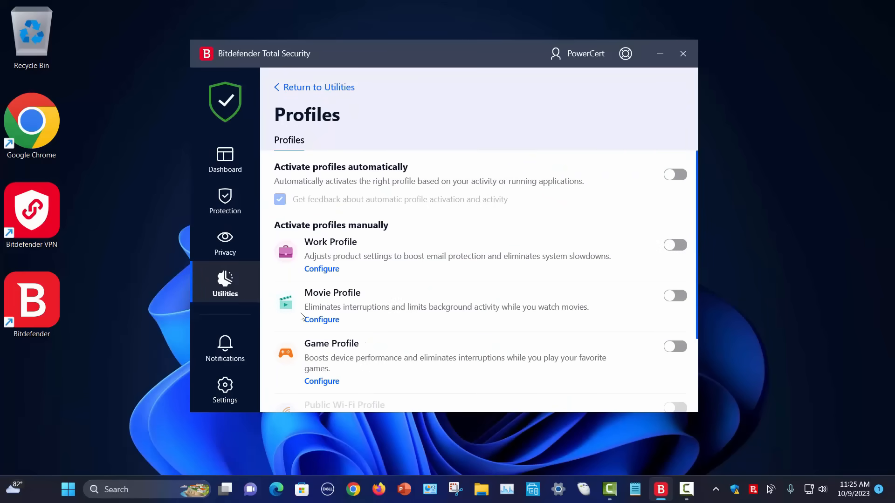
{"action": "mouse_move", "coordinate": [679, 350]}
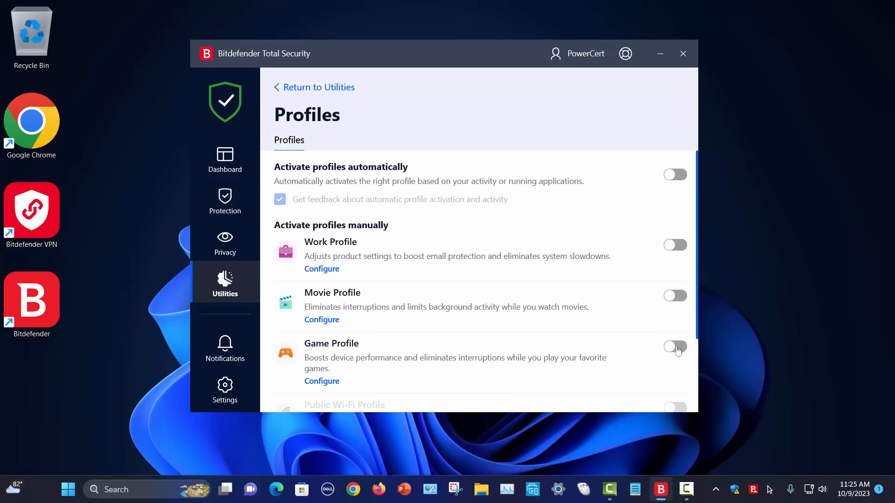
{"action": "left_click", "coordinate": [674, 346]}
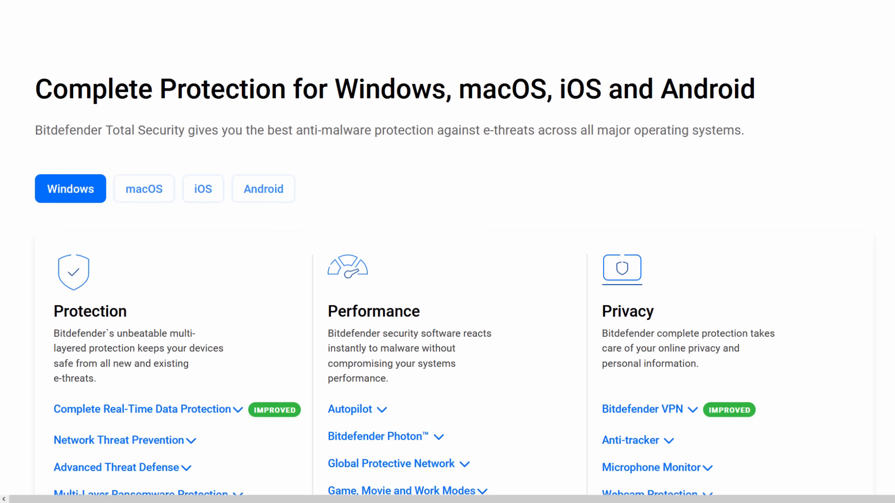
{"action": "scroll", "scroll_direction": "down", "scroll_amount": 3}
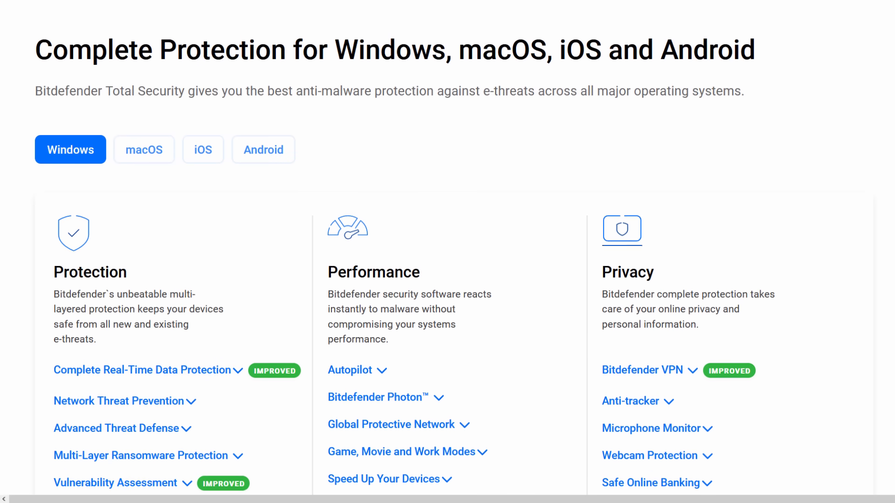
{"action": "scroll", "scroll_direction": "down", "scroll_amount": 3}
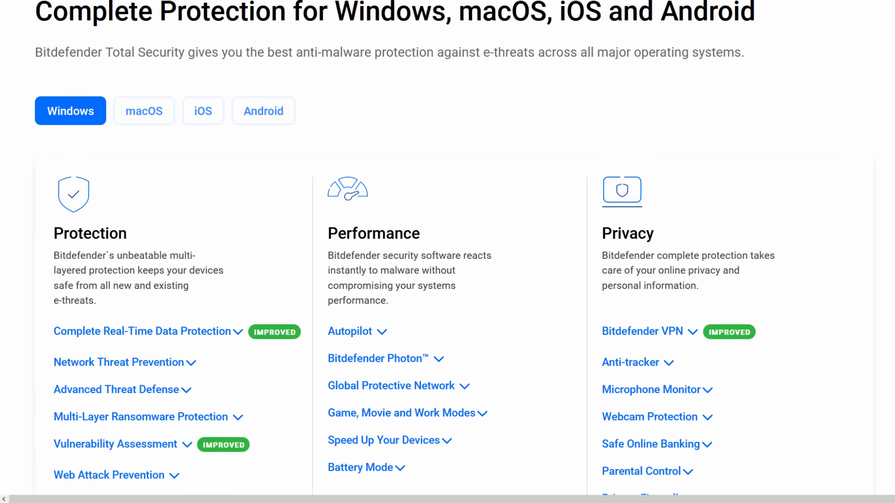
{"action": "scroll", "scroll_direction": "down", "scroll_amount": 3}
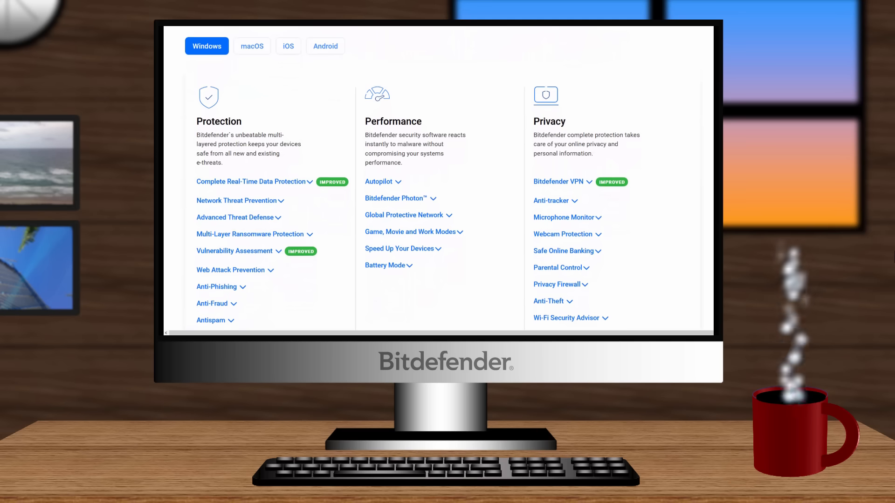
{"action": "scroll", "scroll_direction": "down", "scroll_amount": 3}
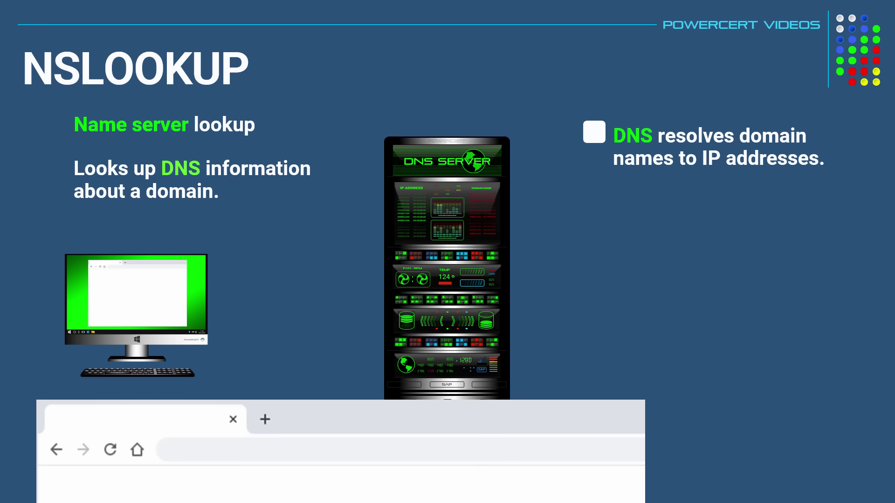
Step: Look up the DNS information for example.com with nslookup
{"action": "type", "text": "example.com"}
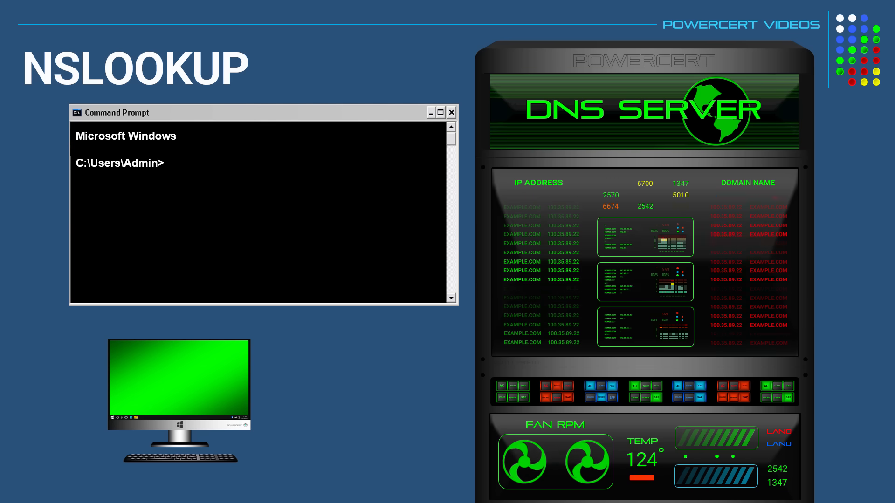
{"action": "type", "text": "nslookup example.com"}
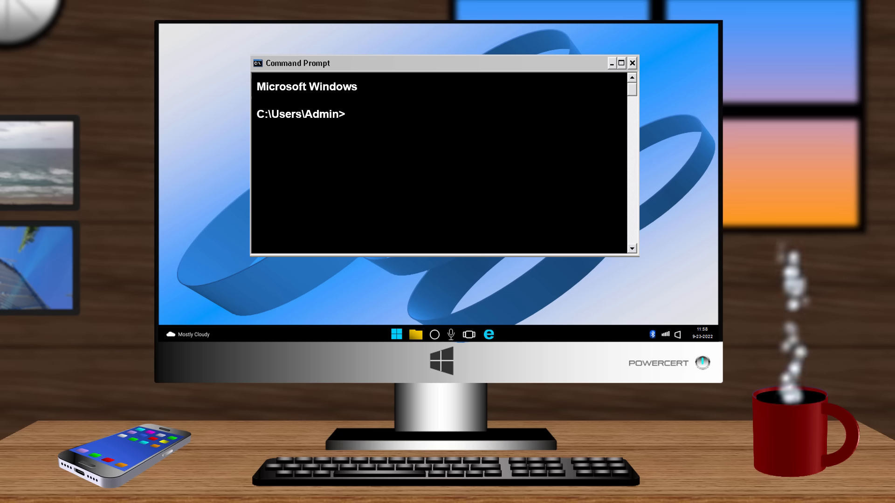
Step: Run hostname to display the computer's name
{"action": "type", "text": "hostname"}
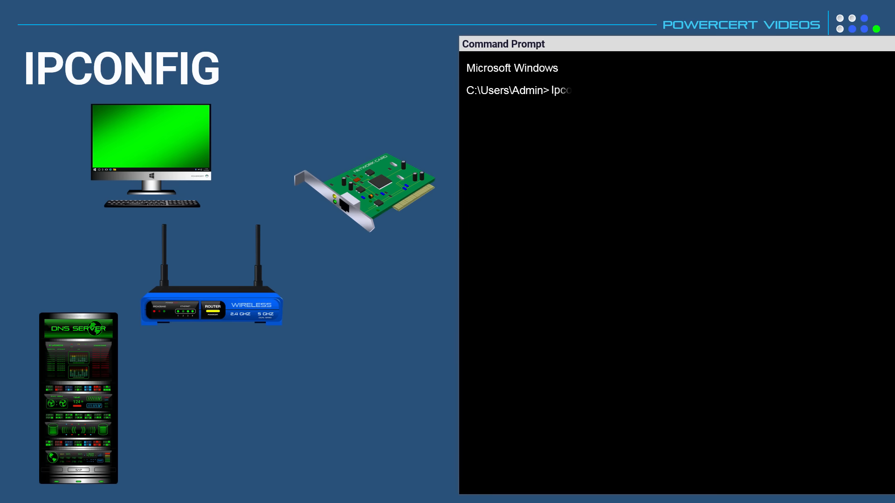
Step: Run ipconfig /all to list the full network adapter configuration
{"action": "type", "text": "ipconfig /all"}
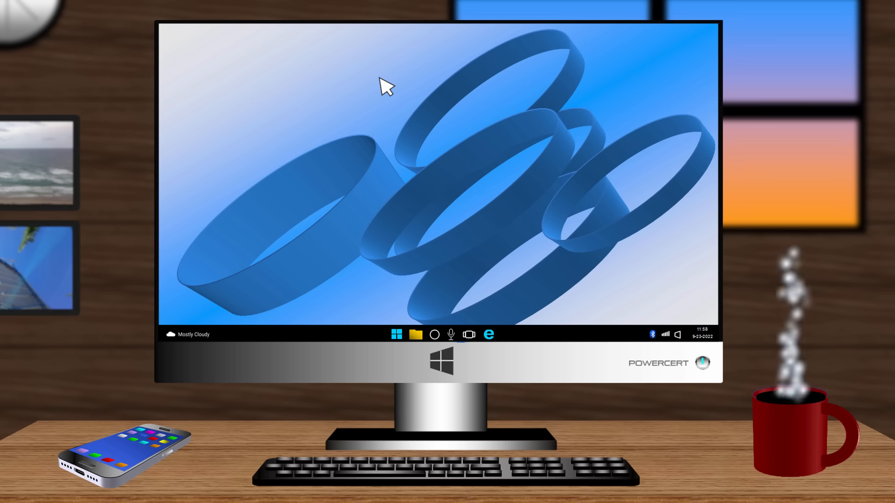
{"action": "mouse_move", "coordinate": [324, 104]}
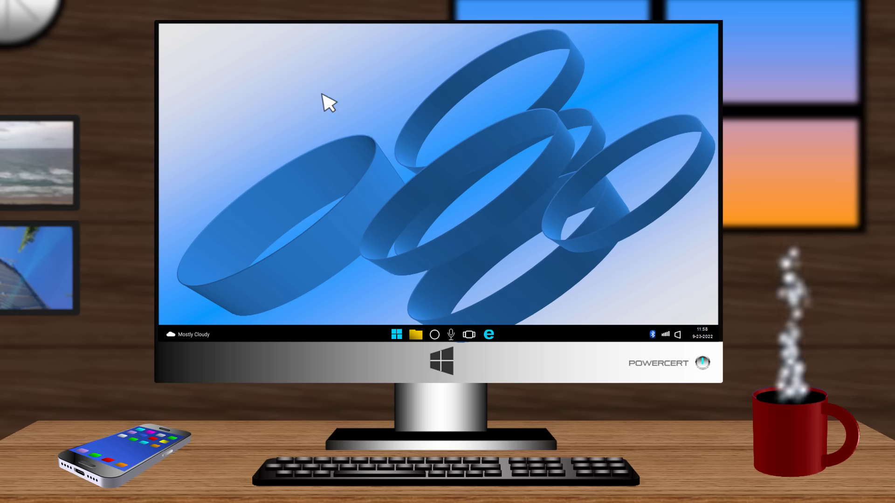
{"action": "mouse_move", "coordinate": [605, 86]}
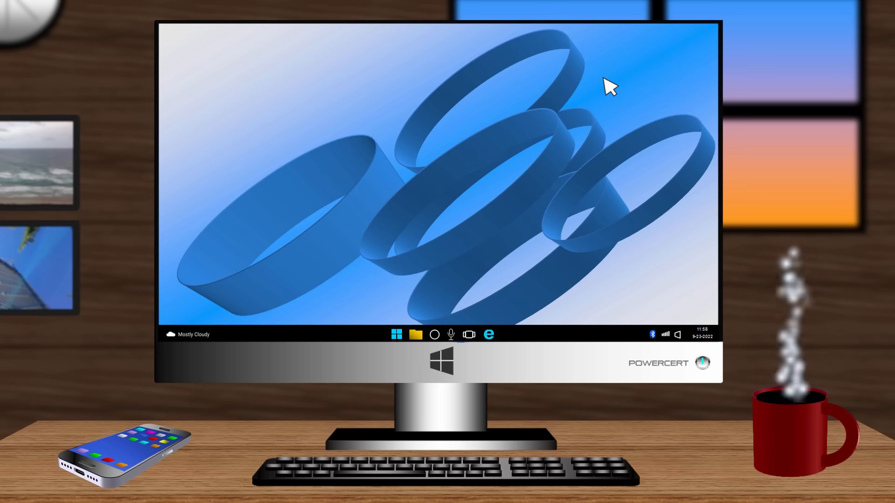
Step: Open a fresh Command Prompt at the Admin prompt beside This PC
{"action": "left_click", "coordinate": [416, 334]}
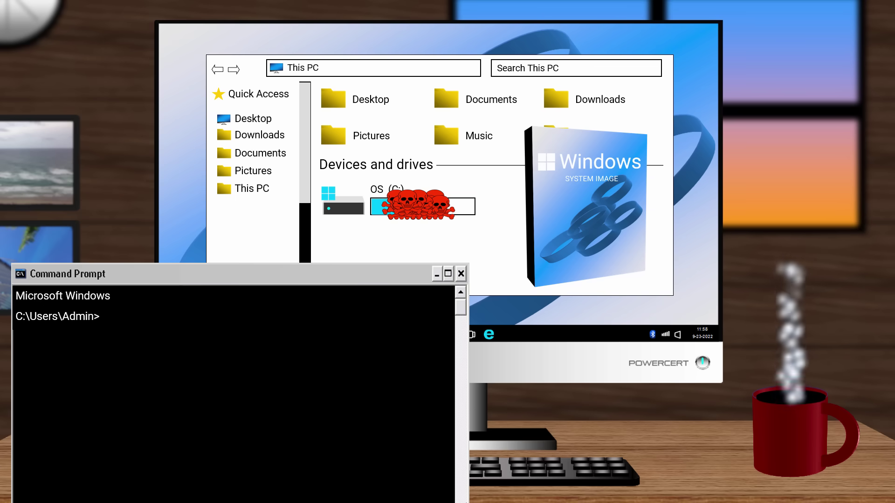
Step: Run sfc /scannow to check system files
{"action": "type", "text": "sfc /scannow"}
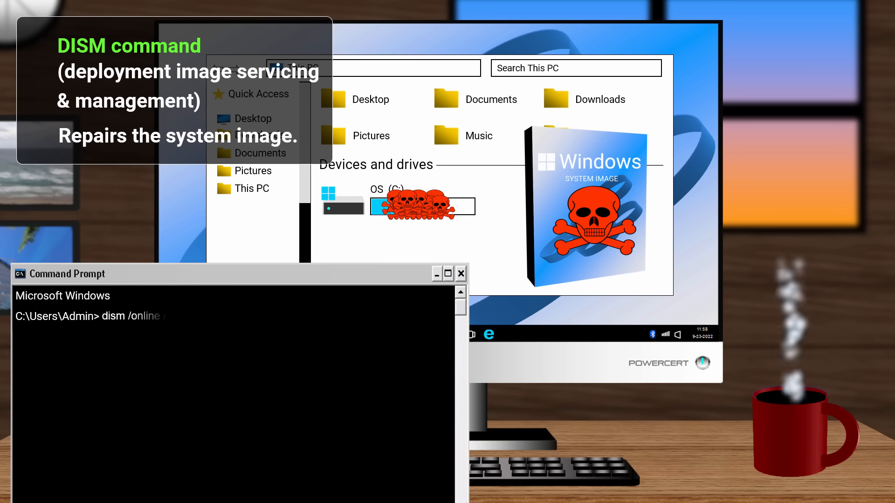
Step: Run dism /online /cleanup-image /restorehealth, then rerun sfc /scannow
{"action": "type", "text": "/cleanup-image"}
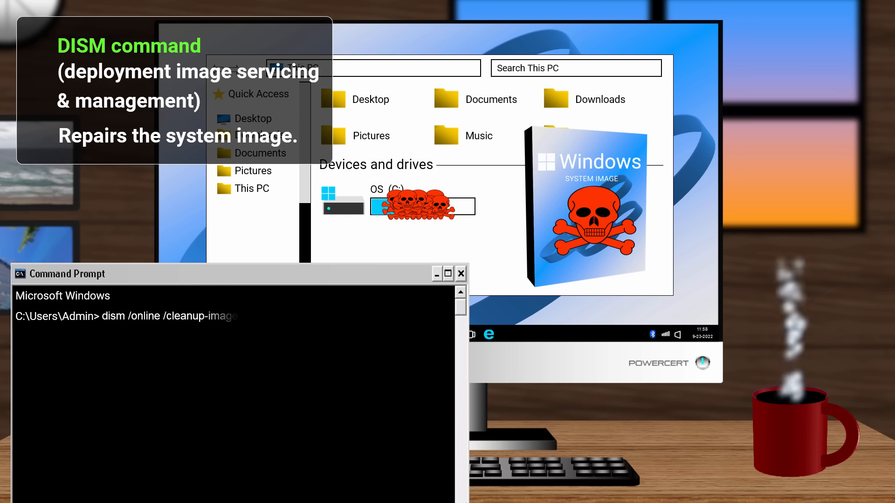
{"action": "type", "text": "/restorehealth"}
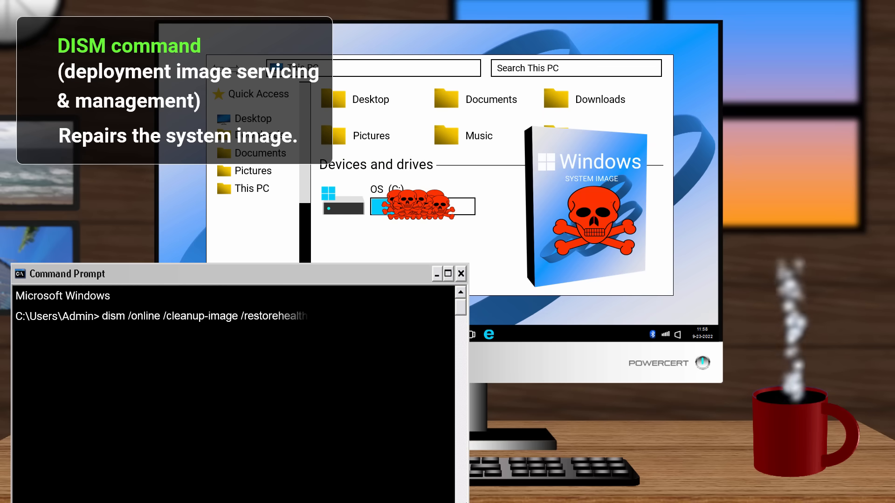
{"action": "key", "text": "Enter"}
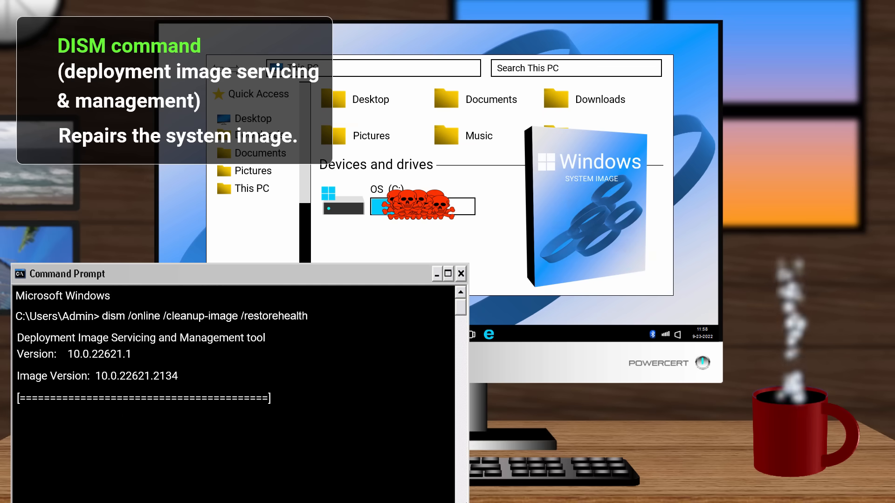
{"action": "type", "text": "sfc /scannow"}
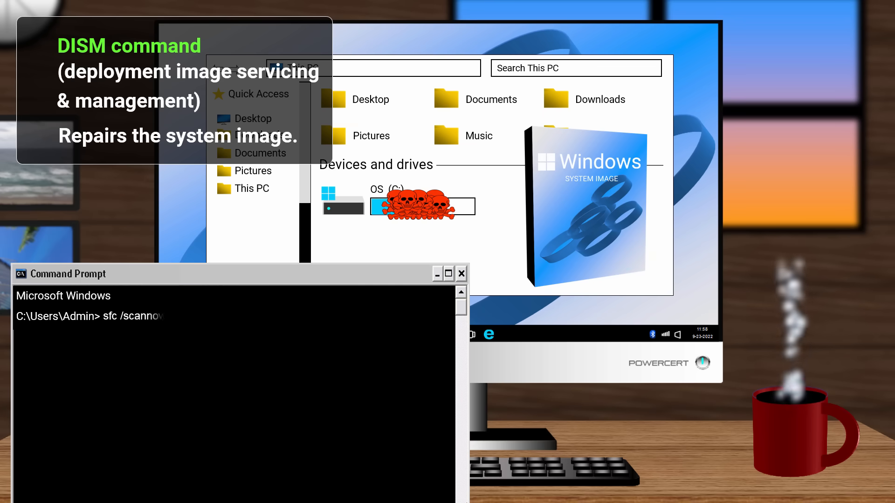
{"action": "key", "text": "Enter"}
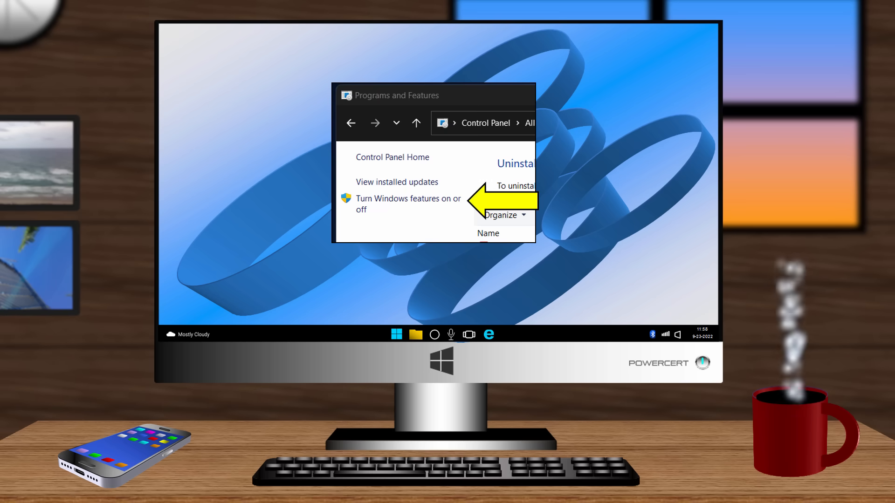
Step: Open a new Command Prompt at the C:\Users\Admin prompt after enabling Telnet Client
{"action": "left_click", "coordinate": [402, 199]}
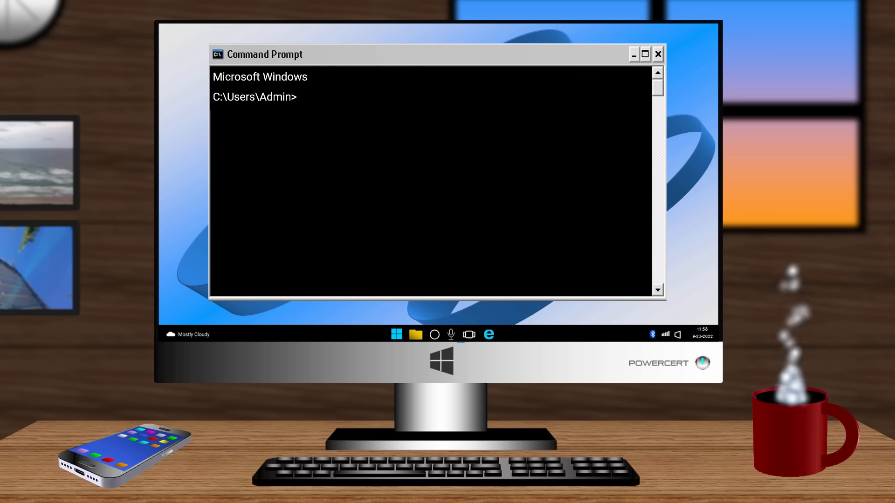
Step: Connect to telehack.com via telnet and start the animated ASCII aquarium demo
{"action": "type", "text": "telnet tel"}
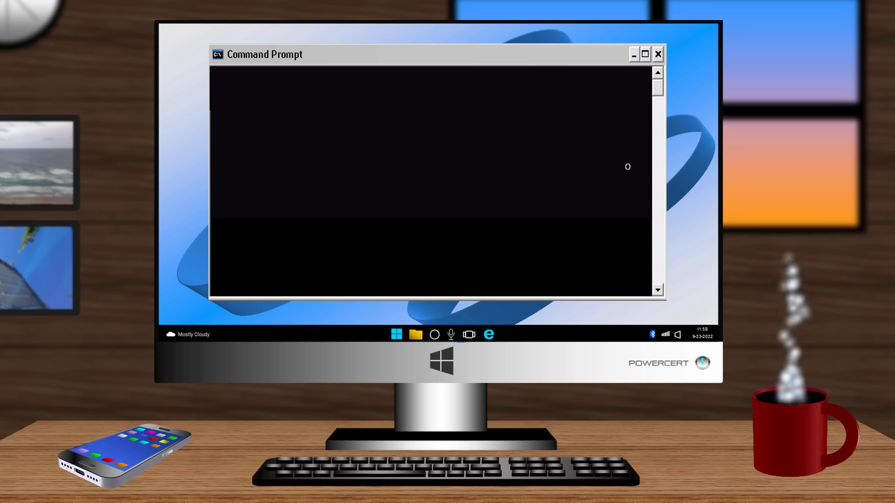
{"action": "type", "text": "telnet telehack.com"}
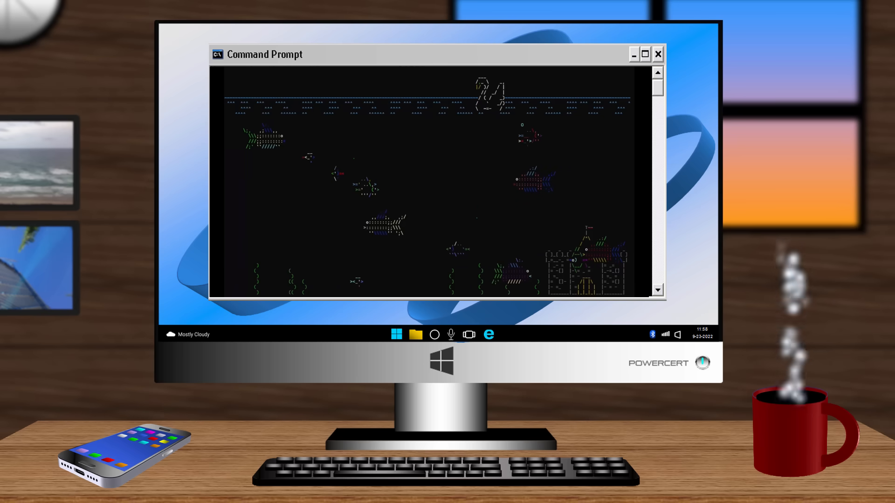
{"action": "left_click", "coordinate": [645, 54]}
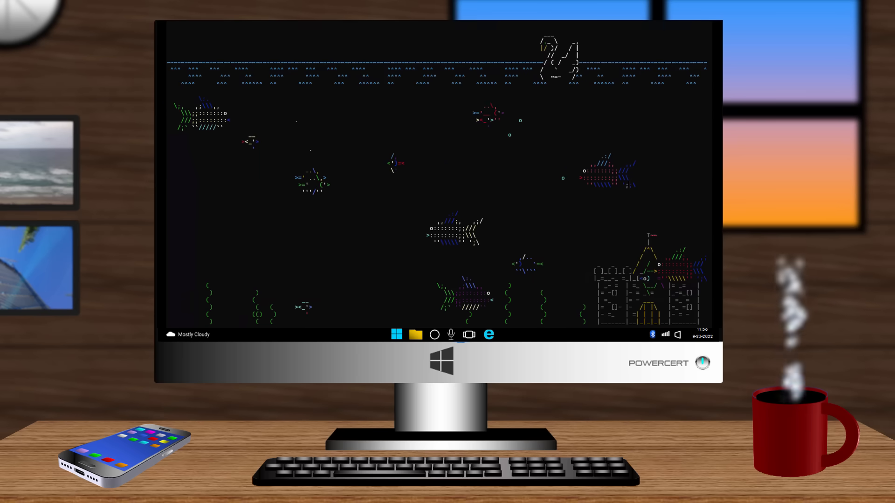